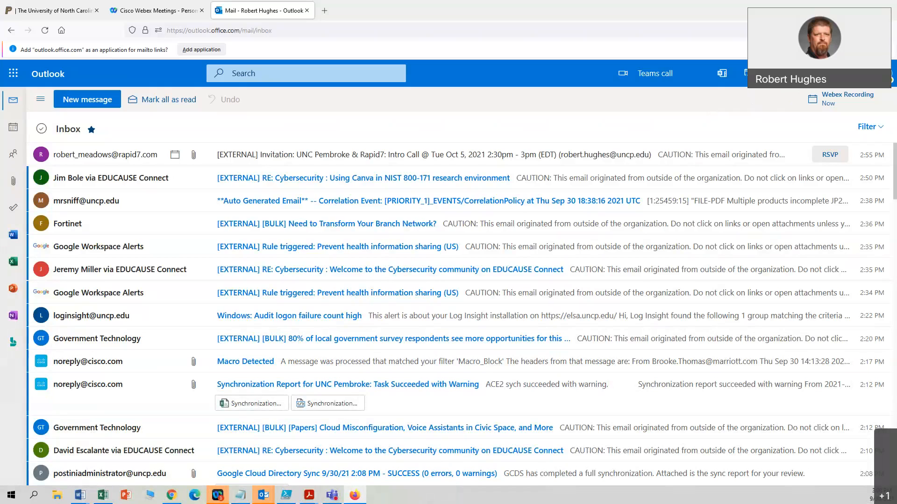
{"action": "mouse_move", "coordinate": [778, 97]}
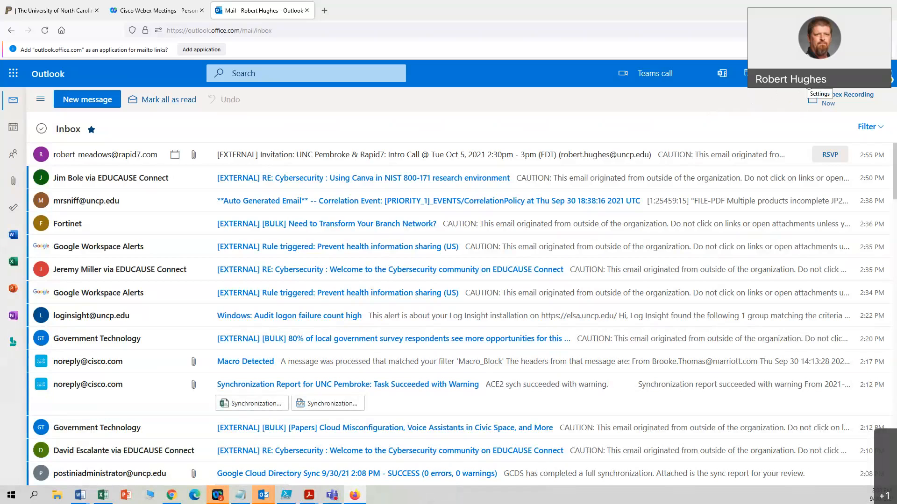
Step: Show the full Outlook web Settings window on the Mail > Layout page
{"action": "left_click", "coordinate": [819, 94]}
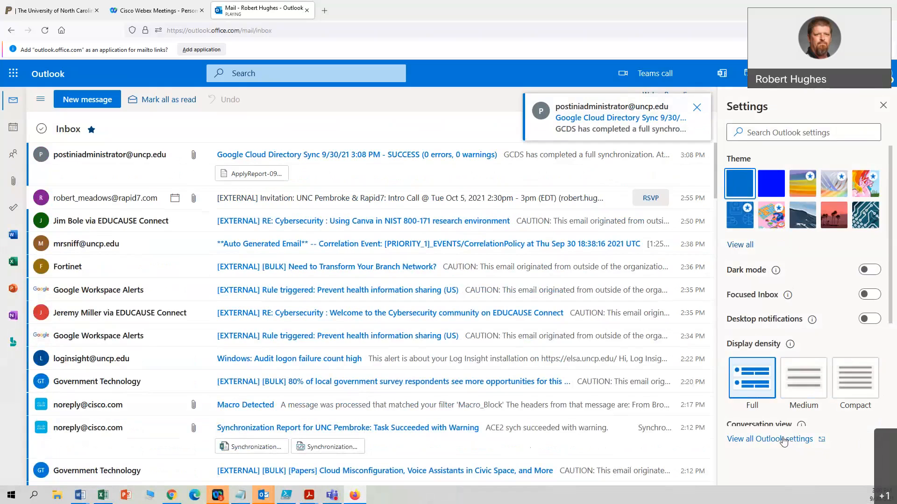
{"action": "left_click", "coordinate": [769, 439]}
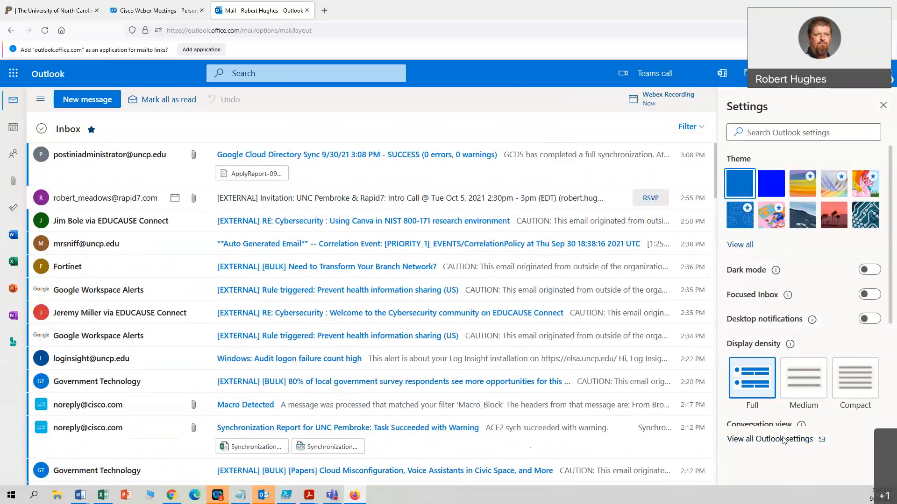
{"action": "left_click", "coordinate": [769, 439]}
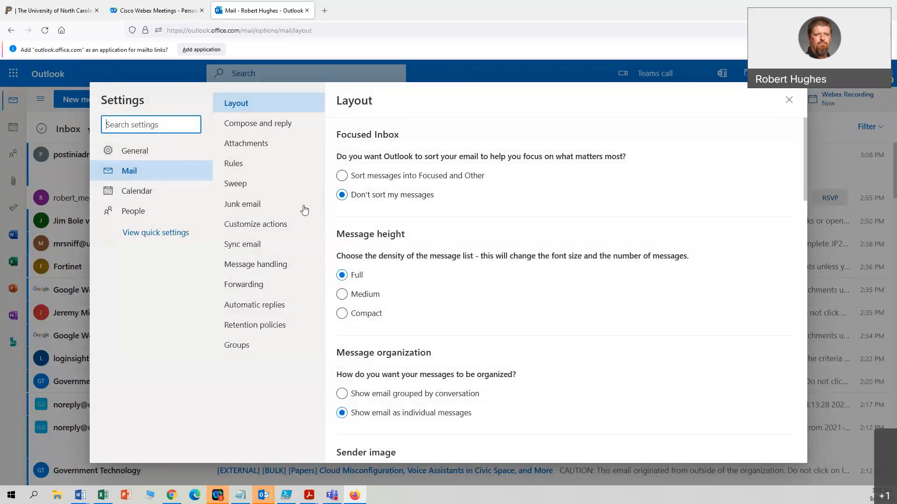
{"action": "mouse_move", "coordinate": [267, 138]}
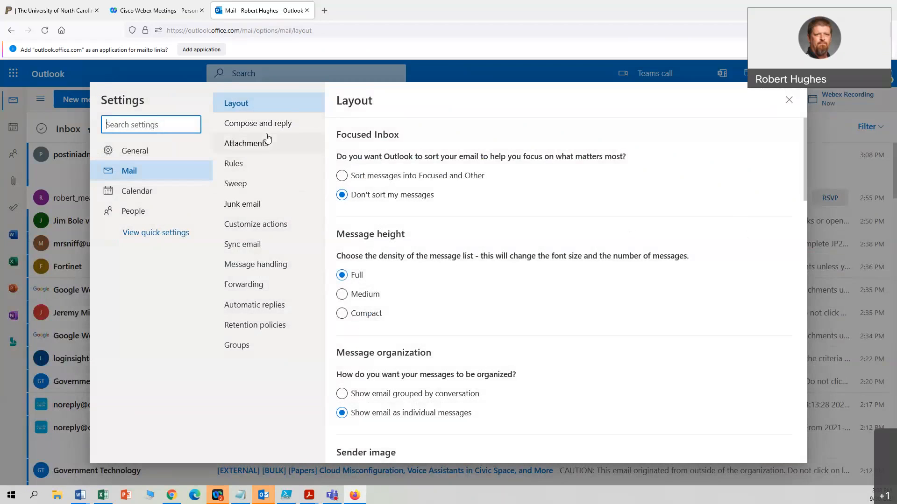
{"action": "mouse_move", "coordinate": [237, 166]}
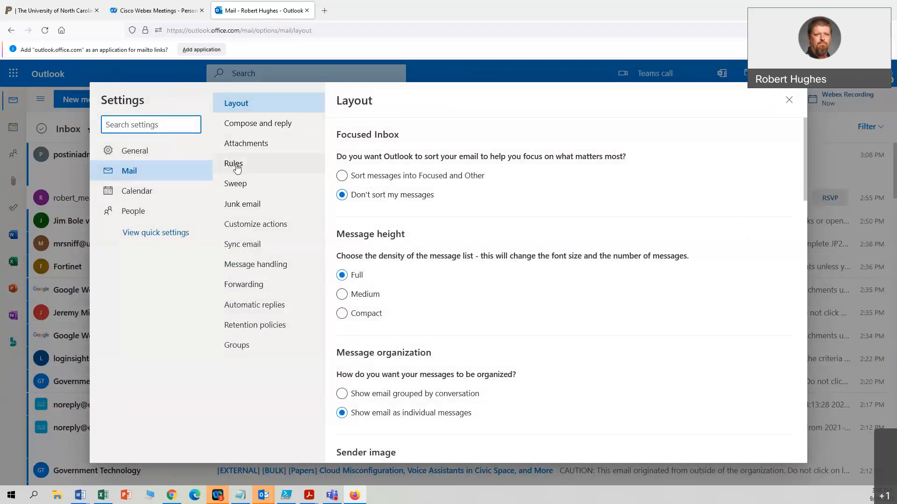
Step: Review the Rules page listing the five enabled move-to-folder rules
{"action": "left_click", "coordinate": [234, 163]}
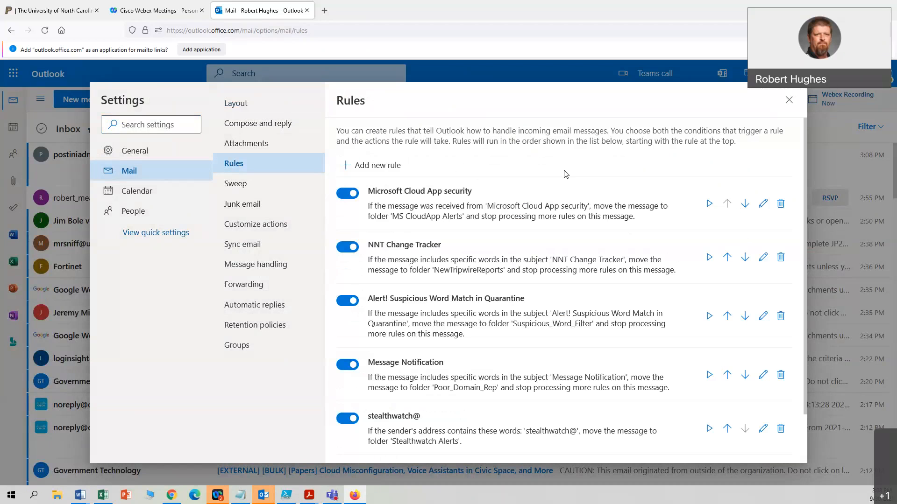
{"action": "scroll", "scroll_direction": "down", "scroll_amount": 3}
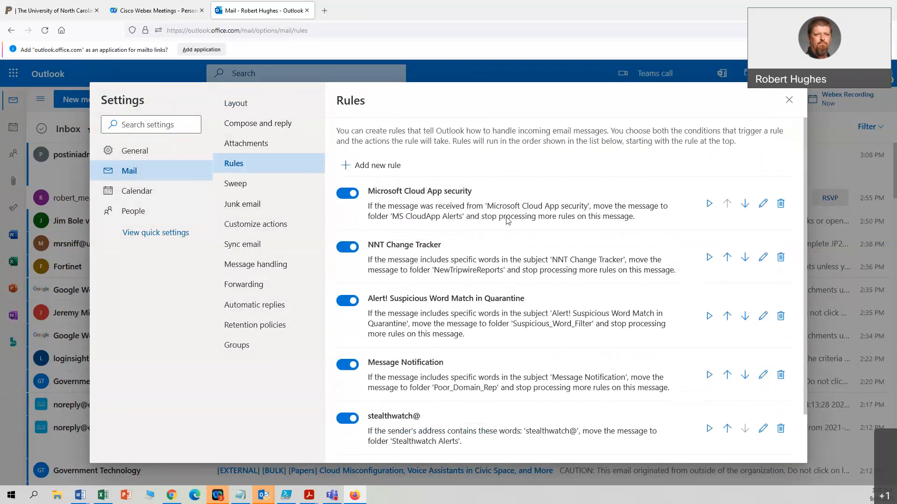
{"action": "mouse_move", "coordinate": [541, 229]}
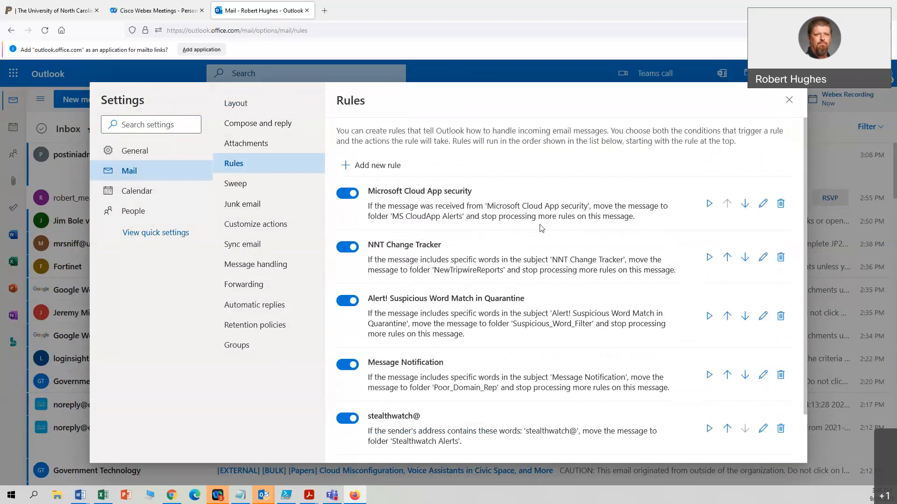
{"action": "mouse_move", "coordinate": [531, 242]}
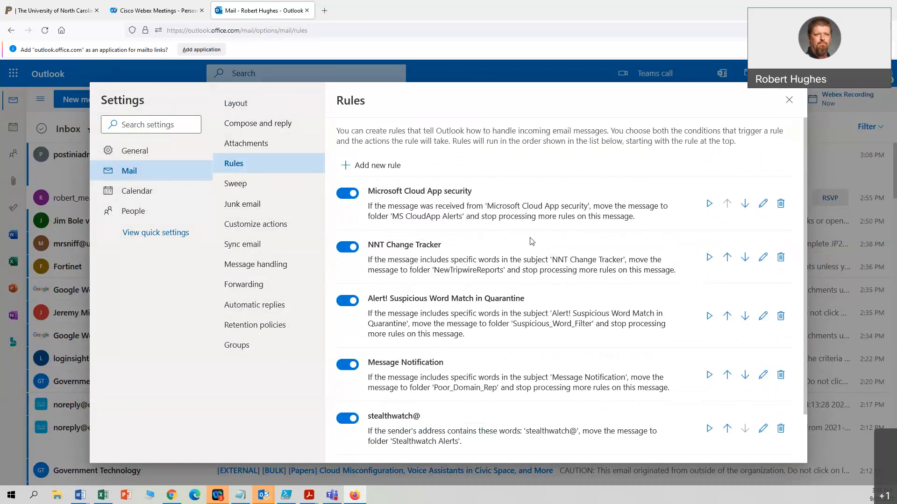
{"action": "mouse_move", "coordinate": [515, 240]}
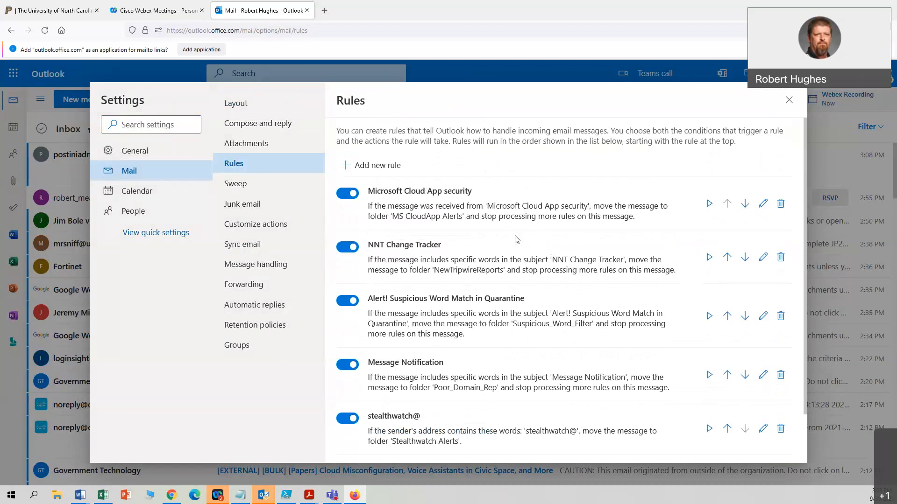
{"action": "mouse_move", "coordinate": [545, 261]}
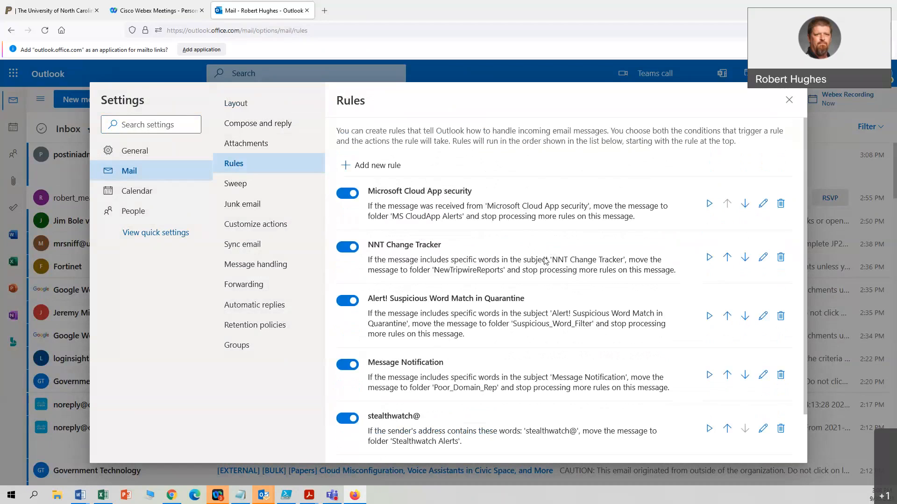
{"action": "mouse_move", "coordinate": [485, 248]}
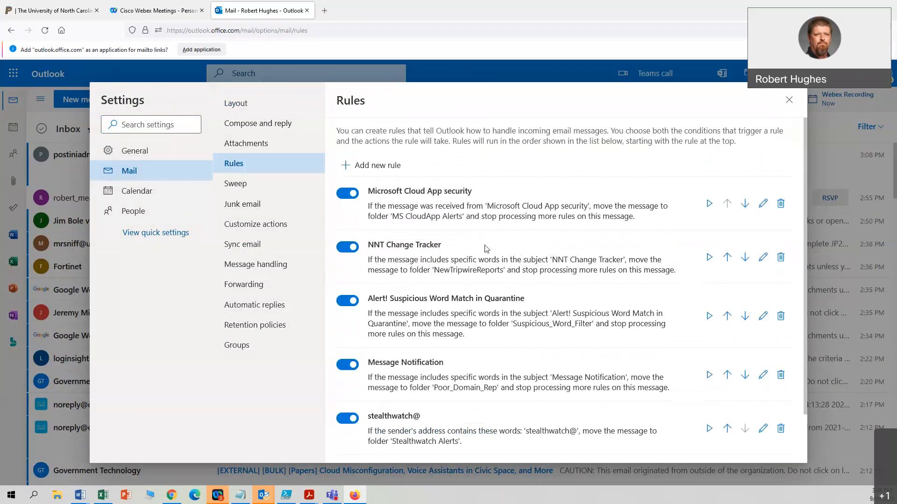
{"action": "scroll", "scroll_direction": "down", "scroll_amount": 3}
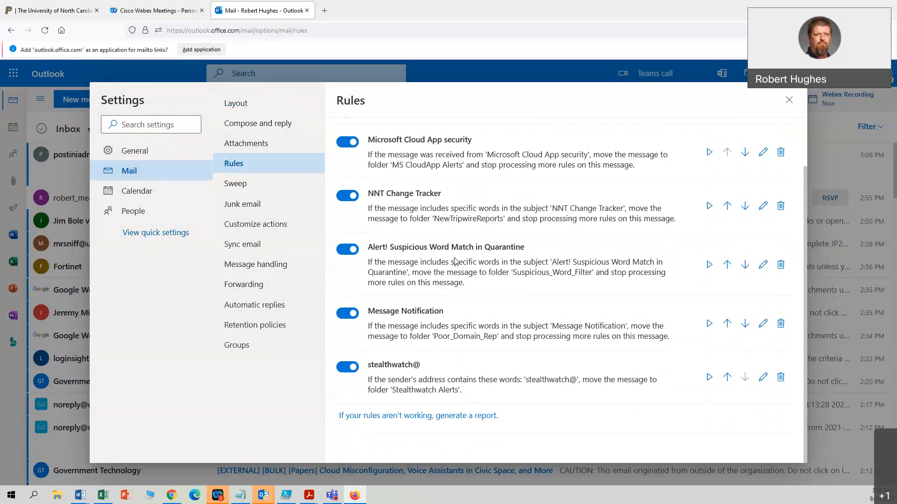
{"action": "mouse_move", "coordinate": [478, 285]}
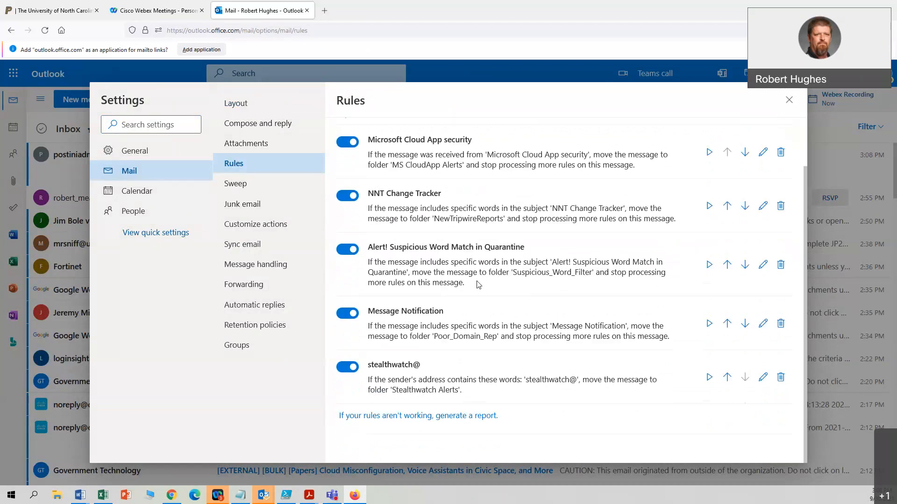
{"action": "mouse_move", "coordinate": [521, 305]}
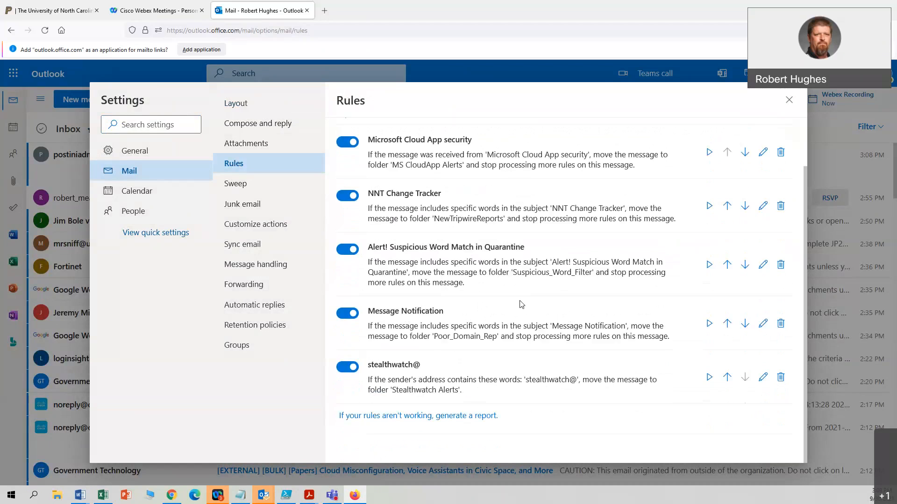
{"action": "mouse_move", "coordinate": [624, 290]}
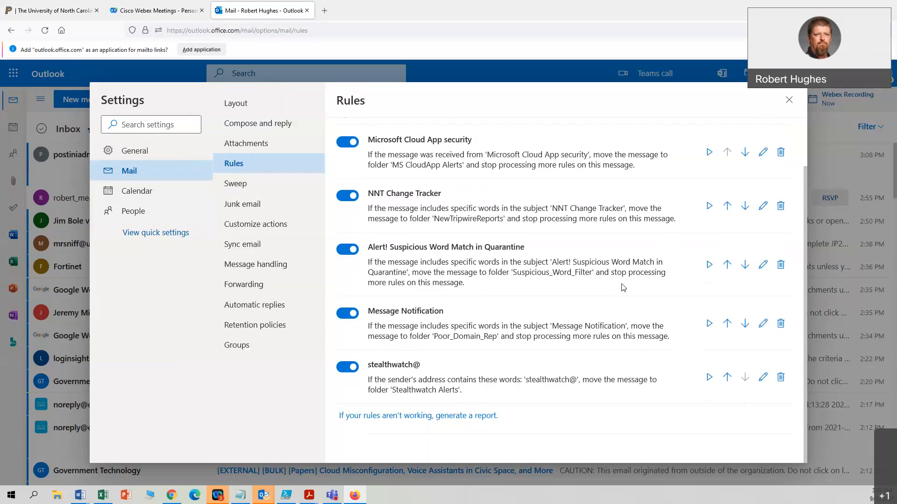
{"action": "mouse_move", "coordinate": [496, 276]}
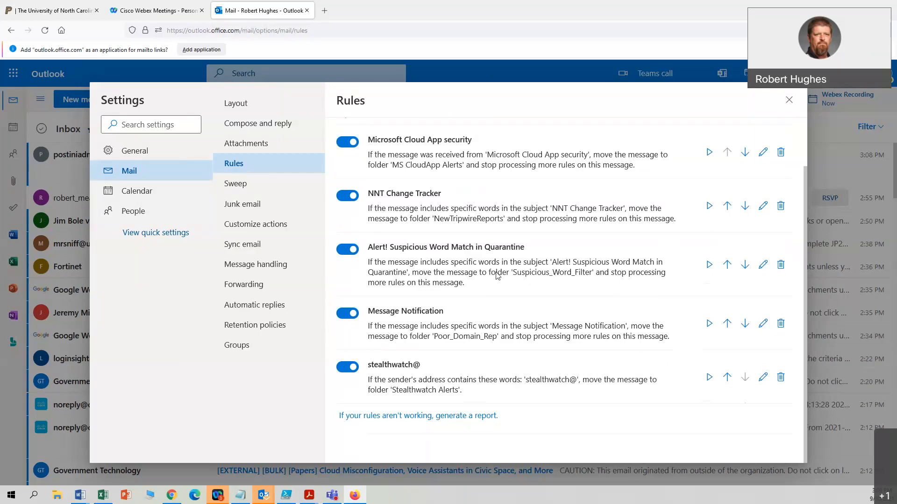
{"action": "mouse_move", "coordinate": [482, 285]}
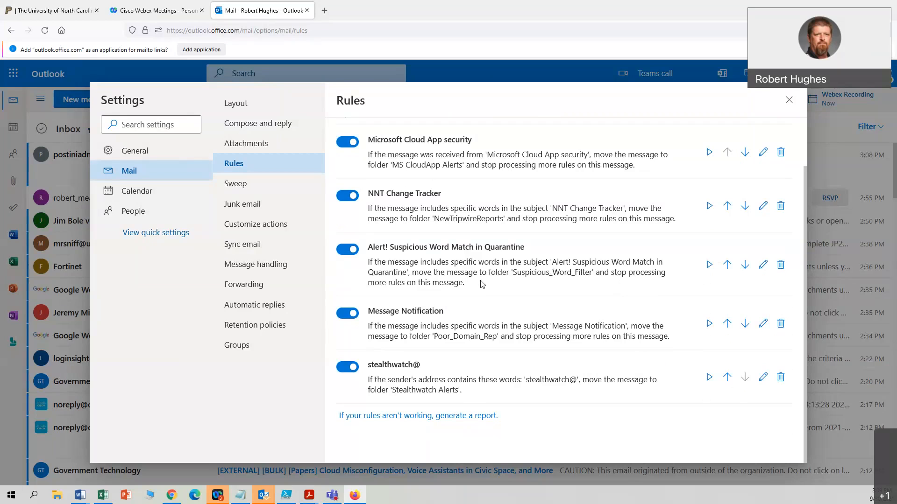
{"action": "mouse_move", "coordinate": [496, 281]}
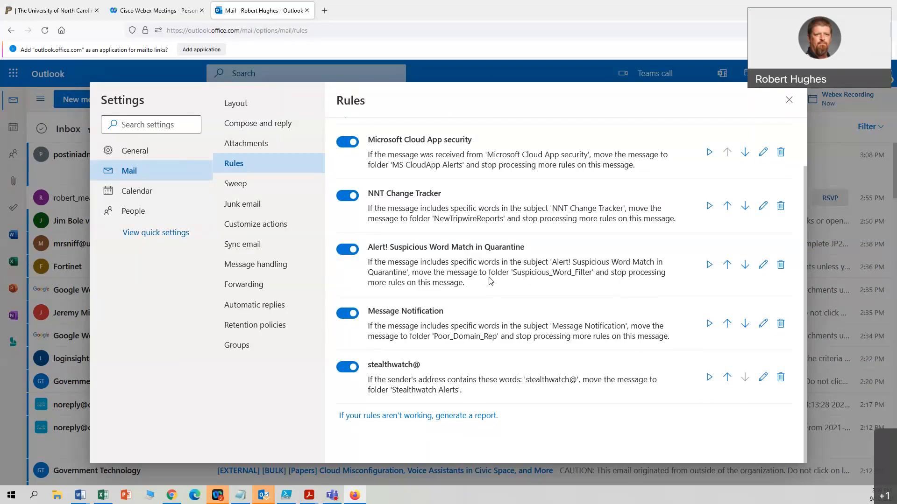
{"action": "mouse_move", "coordinate": [482, 272]}
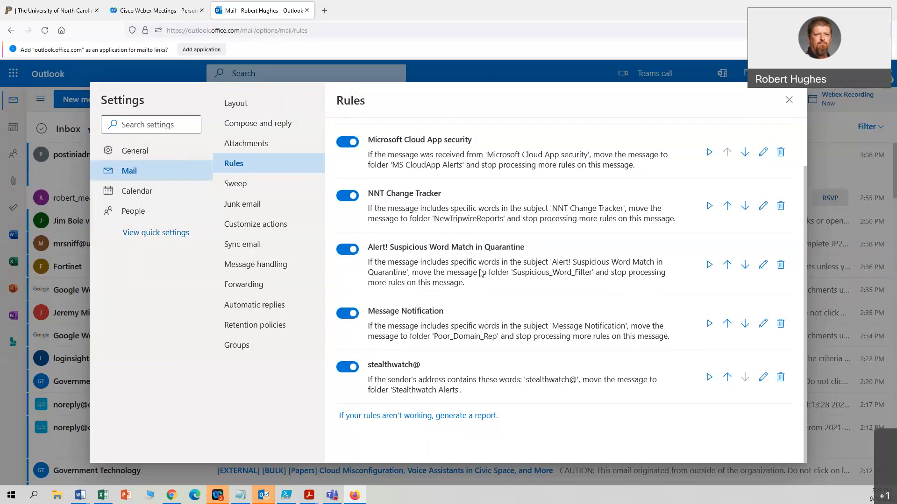
{"action": "mouse_move", "coordinate": [426, 281]}
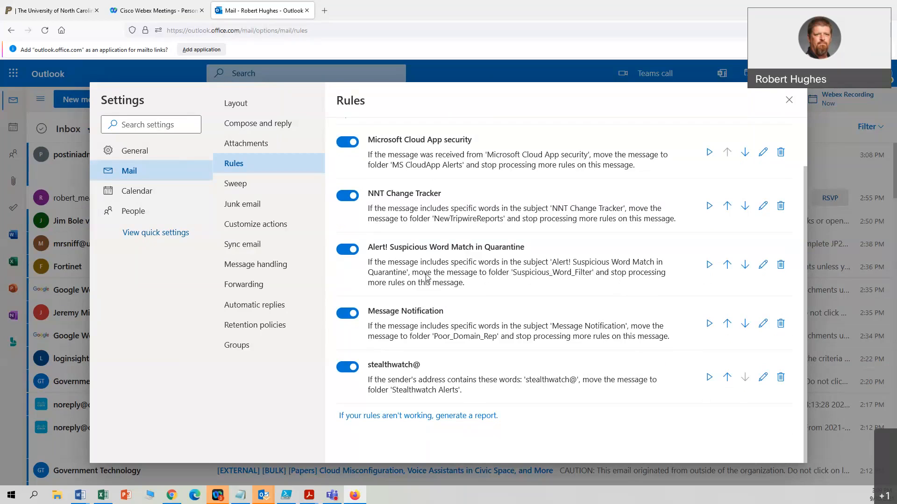
{"action": "mouse_move", "coordinate": [479, 219]}
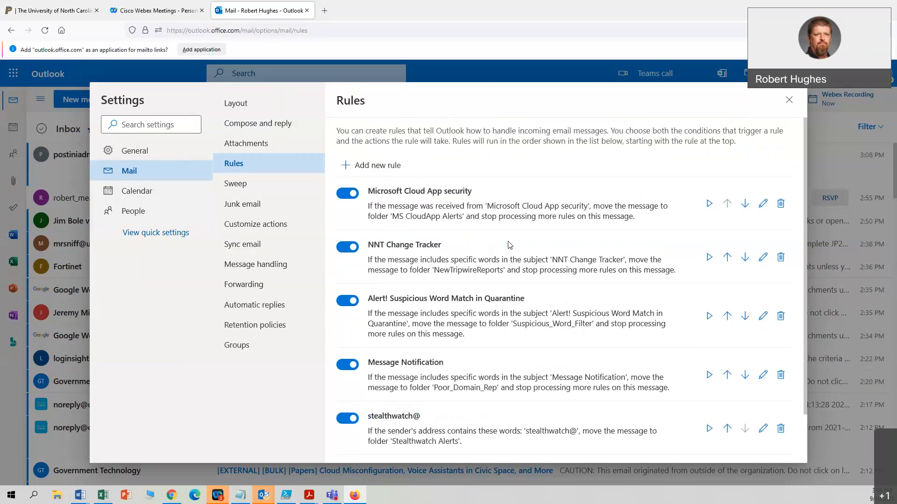
{"action": "mouse_move", "coordinate": [517, 258]}
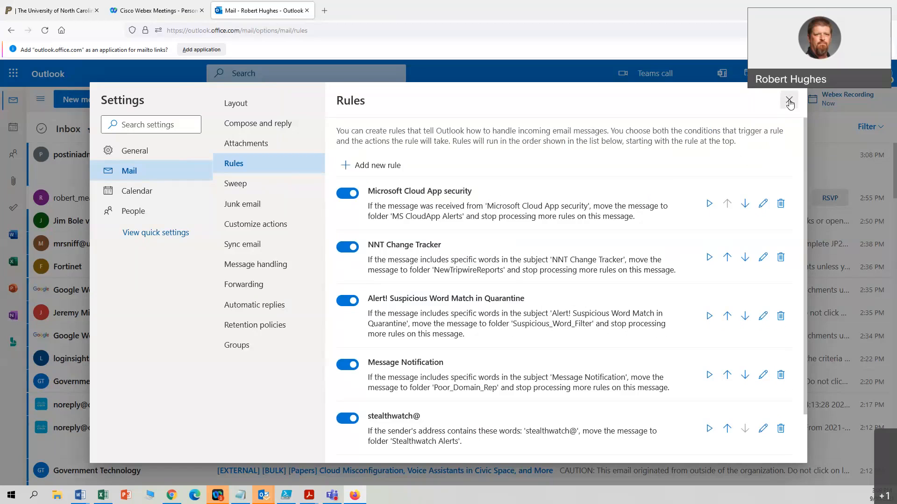
Step: Close the web Settings window to return toward the desktop Outlook inbox
{"action": "left_click", "coordinate": [790, 101]}
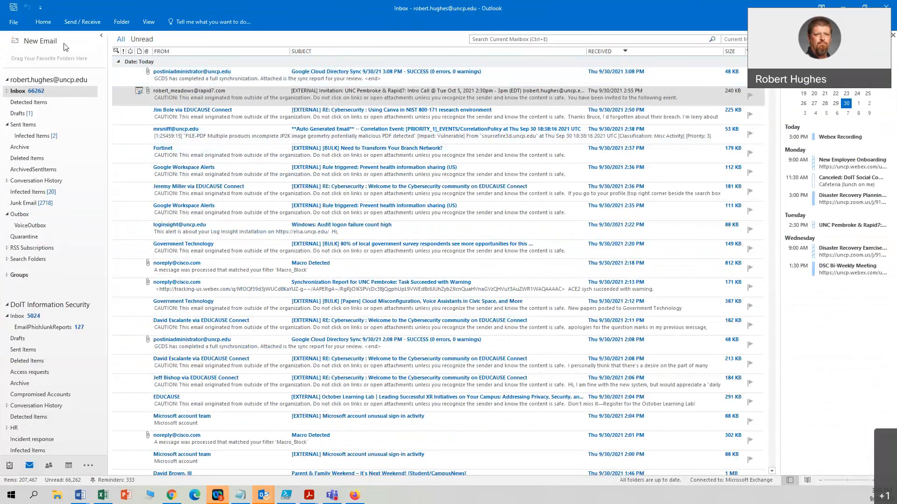
Step: Show the File backstage Account Information page with account tools
{"action": "left_click", "coordinate": [12, 22]}
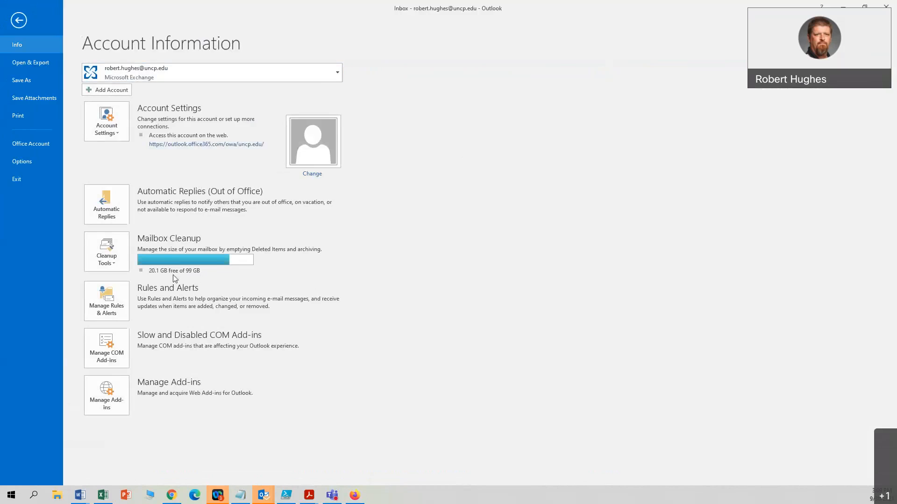
{"action": "mouse_move", "coordinate": [191, 146]}
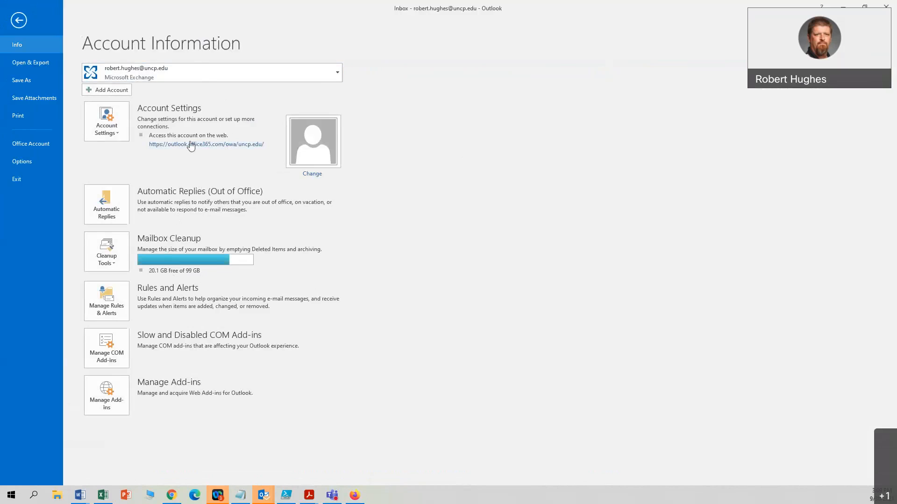
{"action": "mouse_move", "coordinate": [196, 151]}
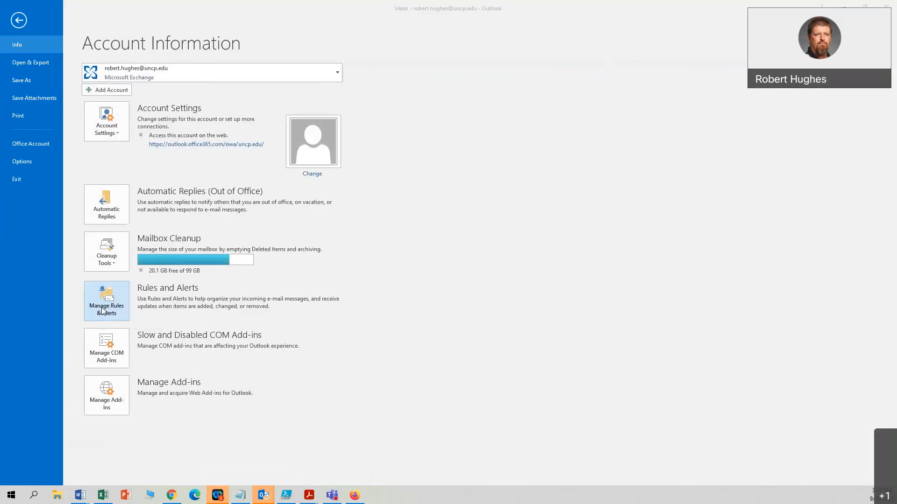
Step: Review the same five rules in Rules and Alerts and close it with OK, unchanged
{"action": "left_click", "coordinate": [106, 300]}
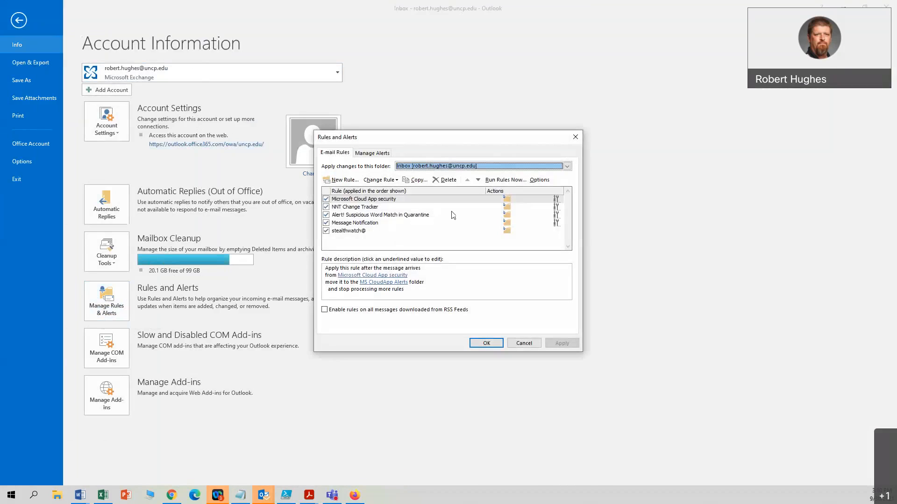
{"action": "mouse_move", "coordinate": [403, 222]}
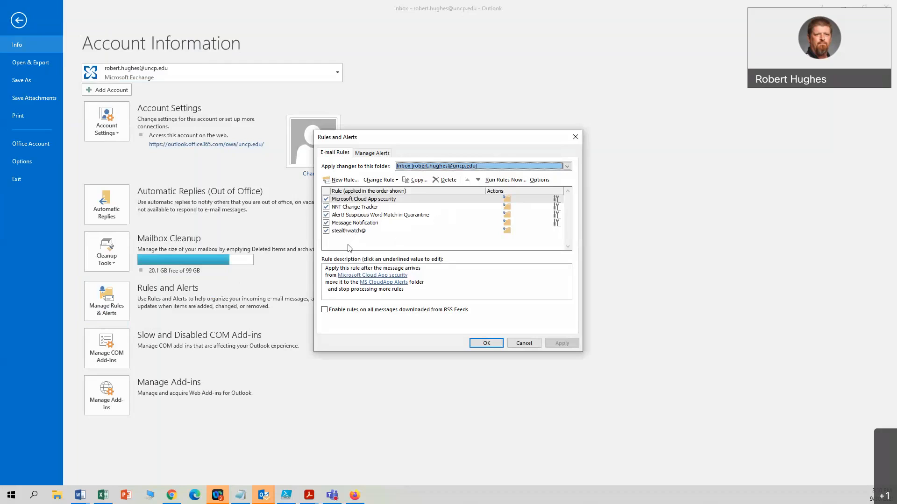
{"action": "mouse_move", "coordinate": [355, 219]}
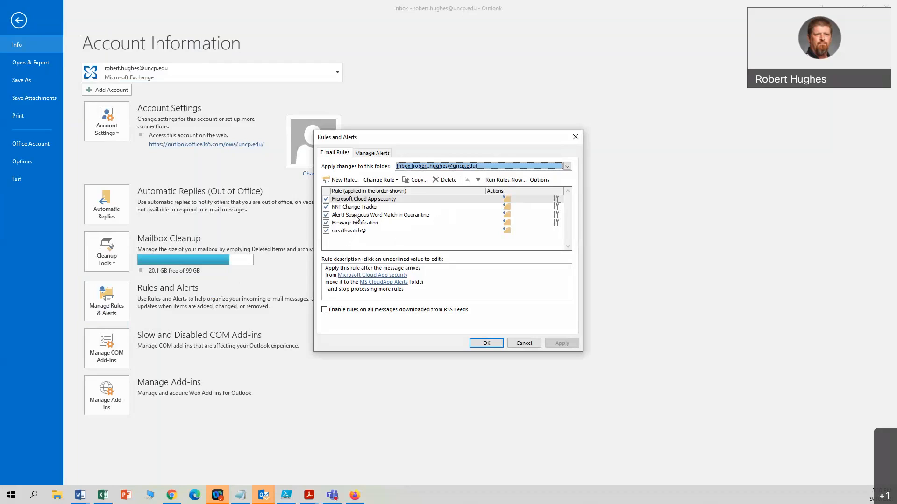
{"action": "mouse_move", "coordinate": [358, 235]}
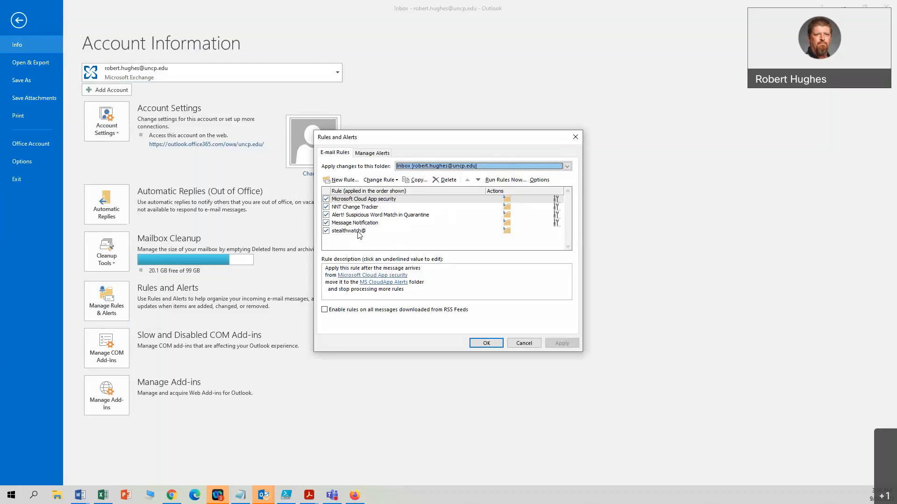
{"action": "mouse_move", "coordinate": [355, 237]}
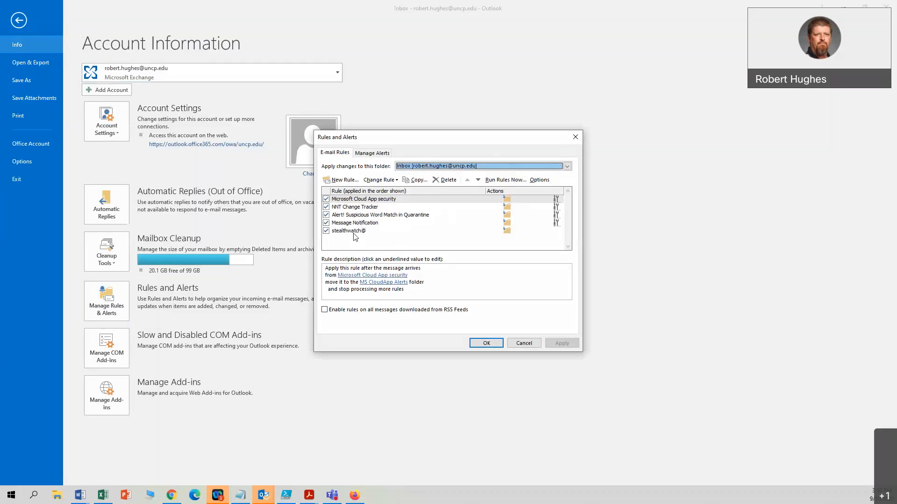
{"action": "mouse_move", "coordinate": [378, 244]}
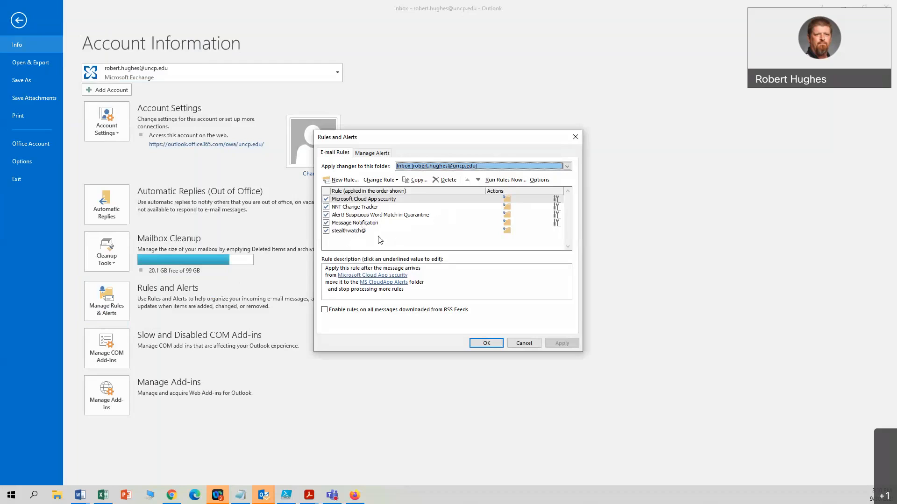
{"action": "mouse_move", "coordinate": [380, 236]}
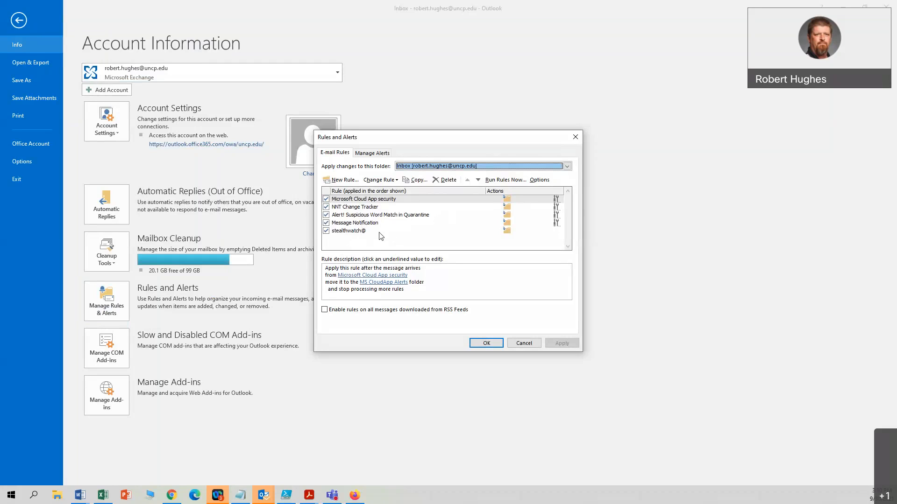
{"action": "mouse_move", "coordinate": [449, 232]}
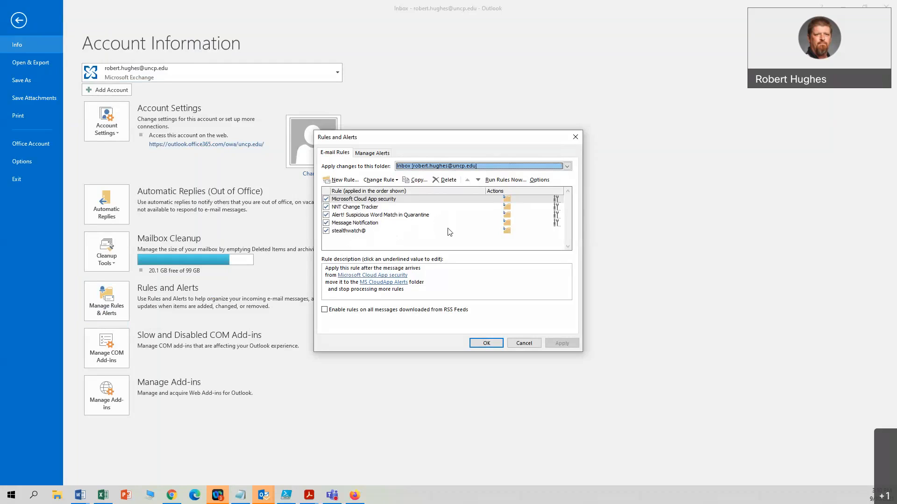
{"action": "mouse_move", "coordinate": [575, 296]}
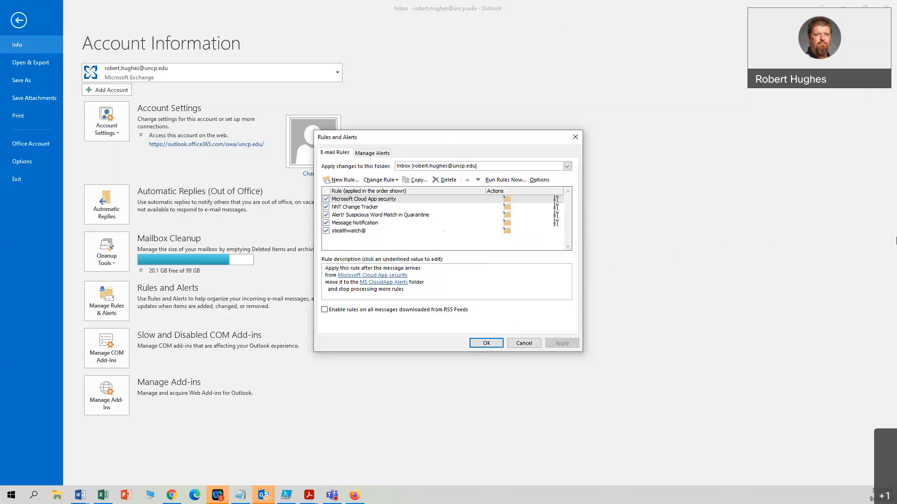
{"action": "mouse_move", "coordinate": [747, 345]}
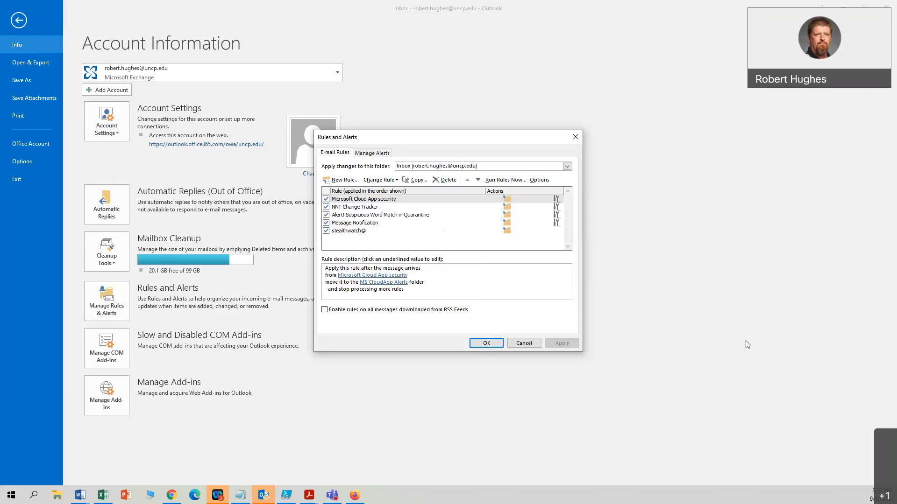
{"action": "mouse_move", "coordinate": [746, 343]}
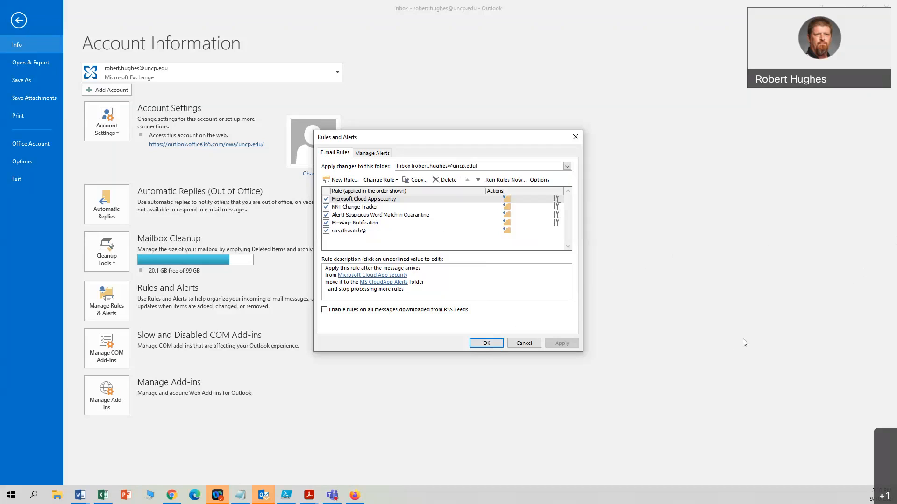
{"action": "mouse_move", "coordinate": [749, 326]}
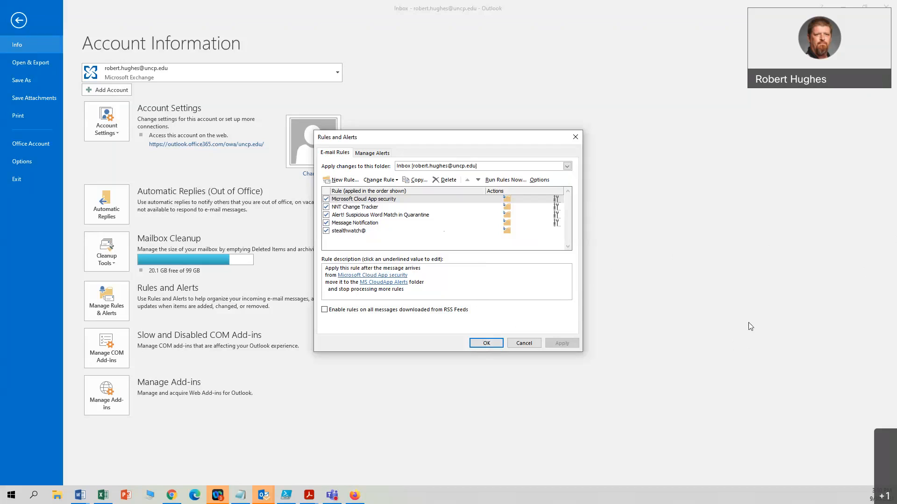
{"action": "mouse_move", "coordinate": [657, 352]}
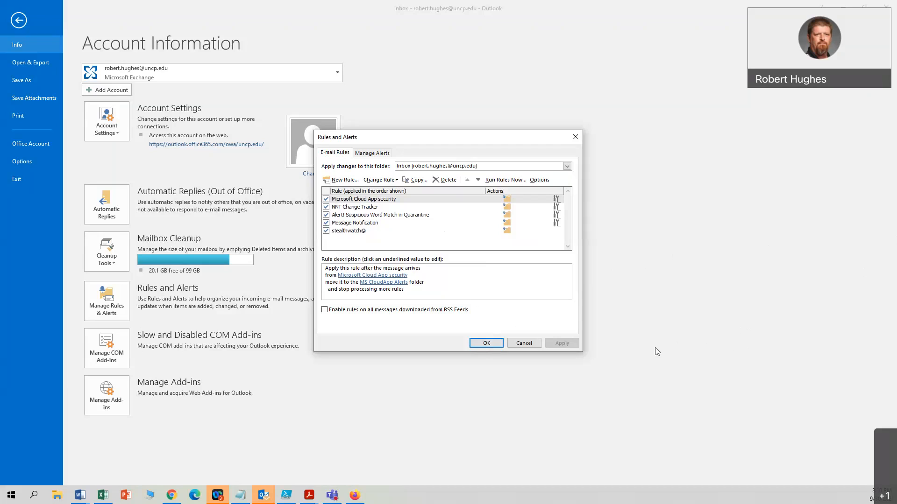
{"action": "mouse_move", "coordinate": [747, 286]}
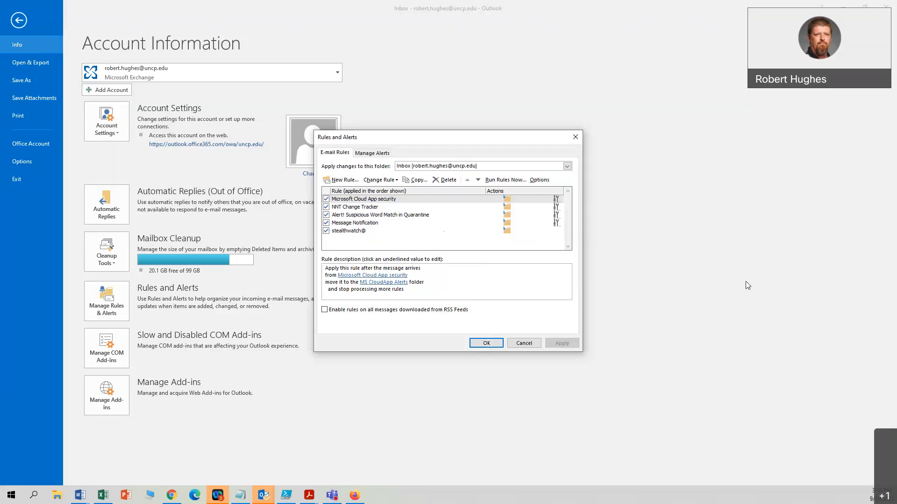
{"action": "mouse_move", "coordinate": [738, 286]}
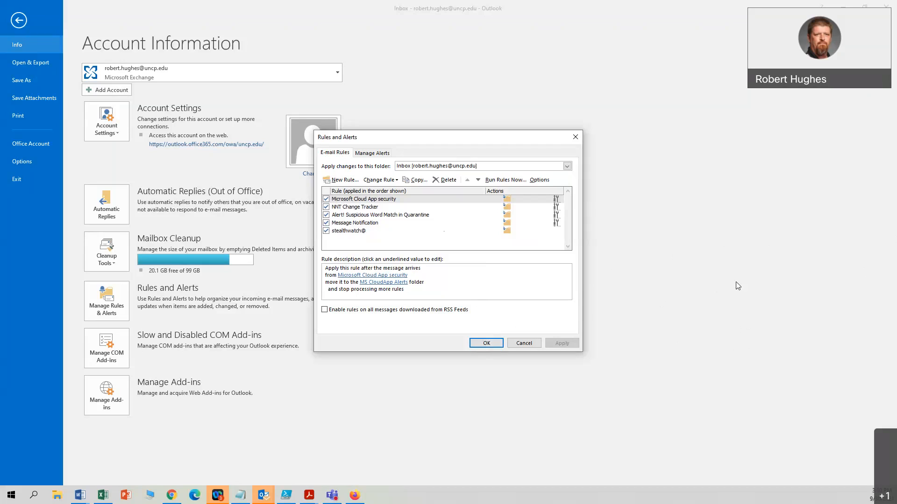
{"action": "mouse_move", "coordinate": [731, 292]}
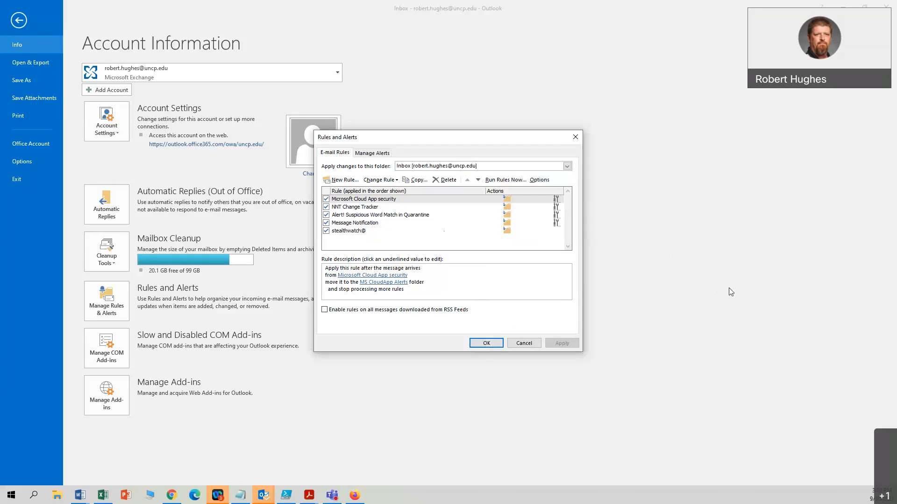
{"action": "mouse_move", "coordinate": [522, 321]}
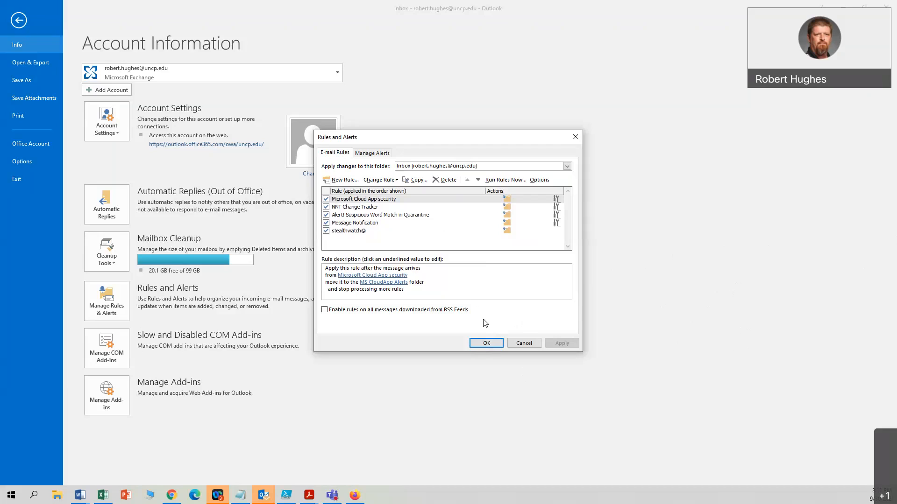
{"action": "mouse_move", "coordinate": [495, 231]}
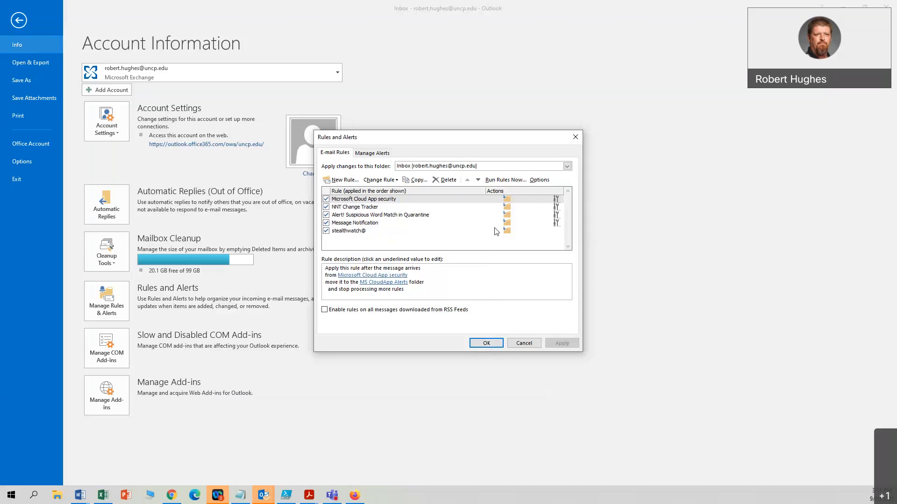
{"action": "mouse_move", "coordinate": [497, 220]}
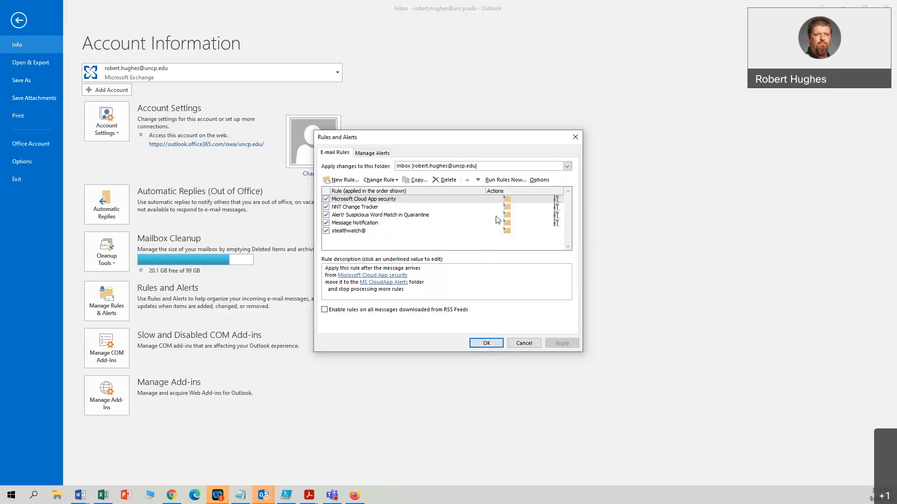
{"action": "mouse_move", "coordinate": [528, 256]}
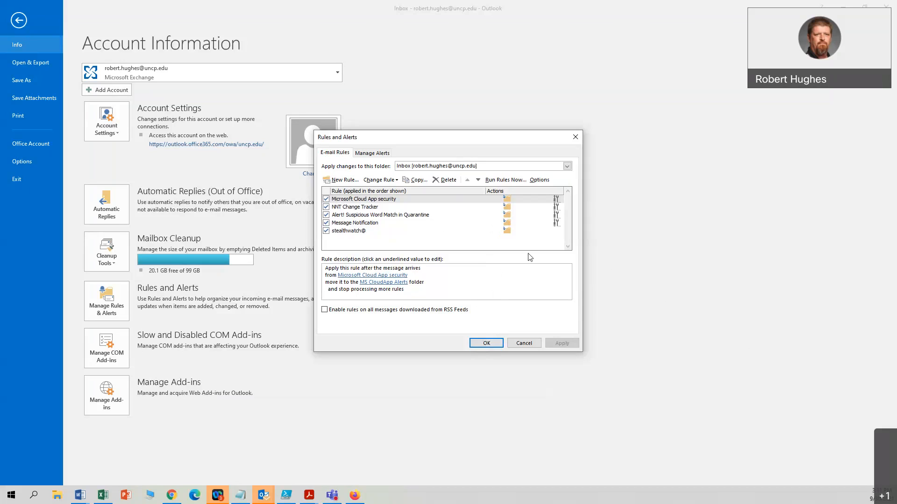
{"action": "mouse_move", "coordinate": [515, 275]}
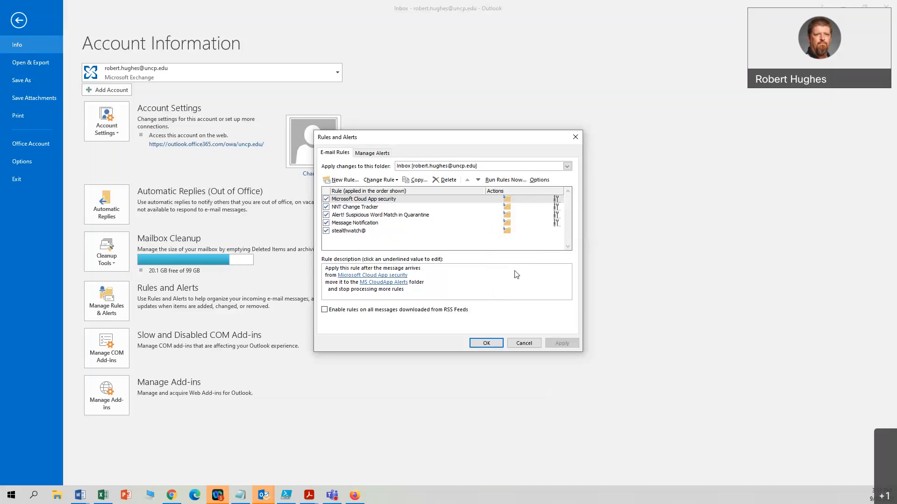
{"action": "mouse_move", "coordinate": [467, 302]}
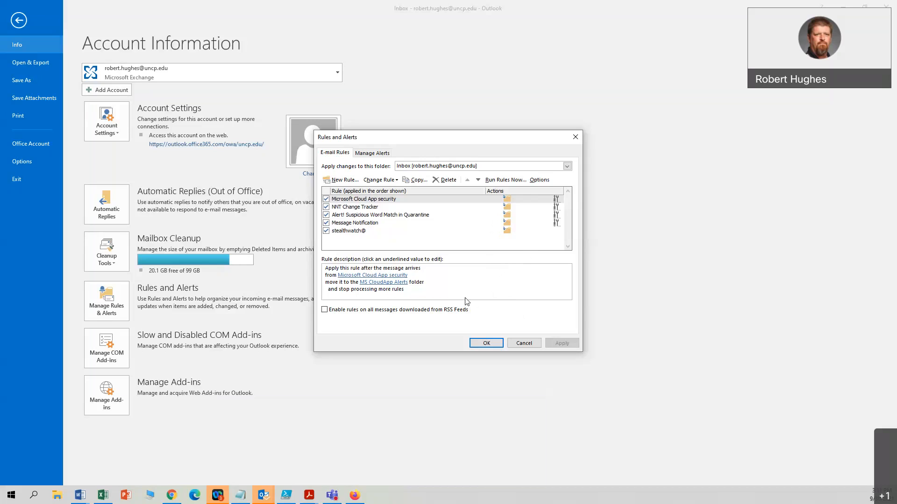
{"action": "mouse_move", "coordinate": [466, 300]}
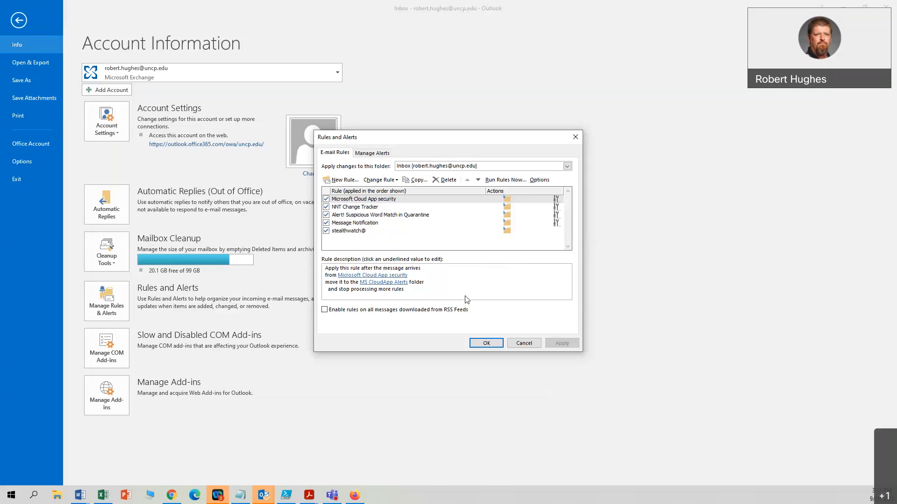
{"action": "mouse_move", "coordinate": [455, 303]}
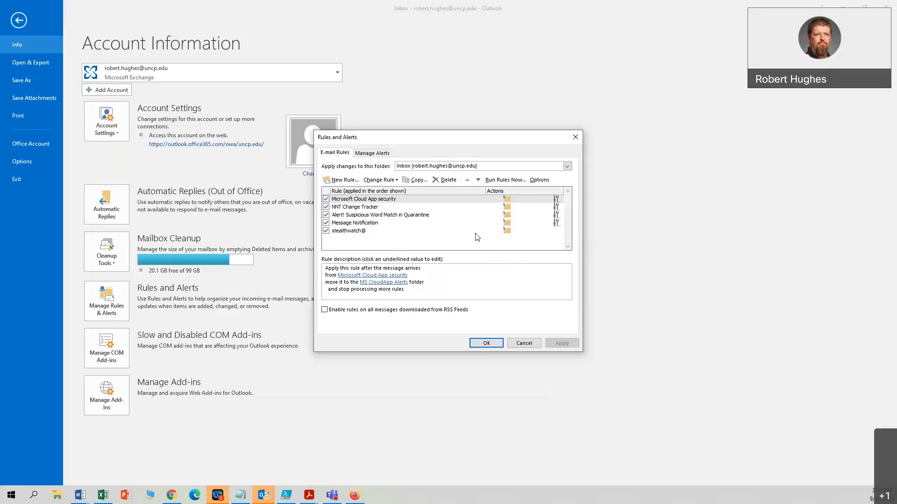
{"action": "mouse_move", "coordinate": [469, 290]}
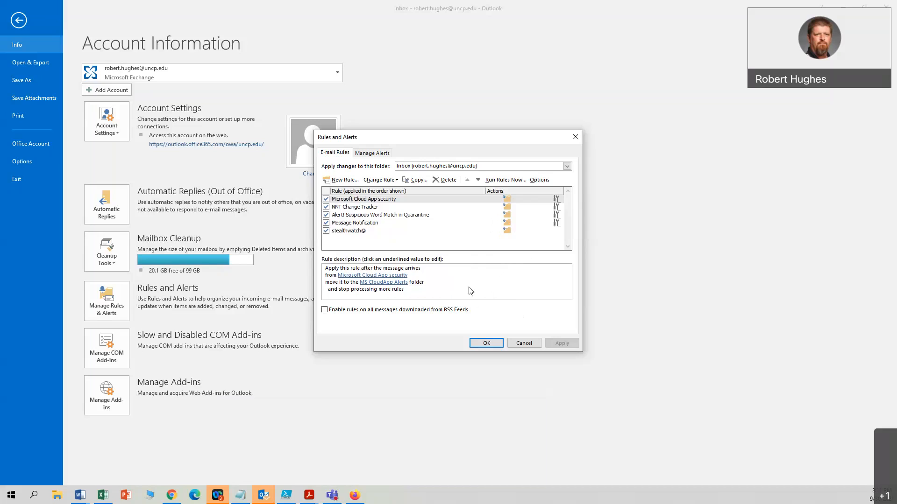
{"action": "mouse_move", "coordinate": [576, 298]}
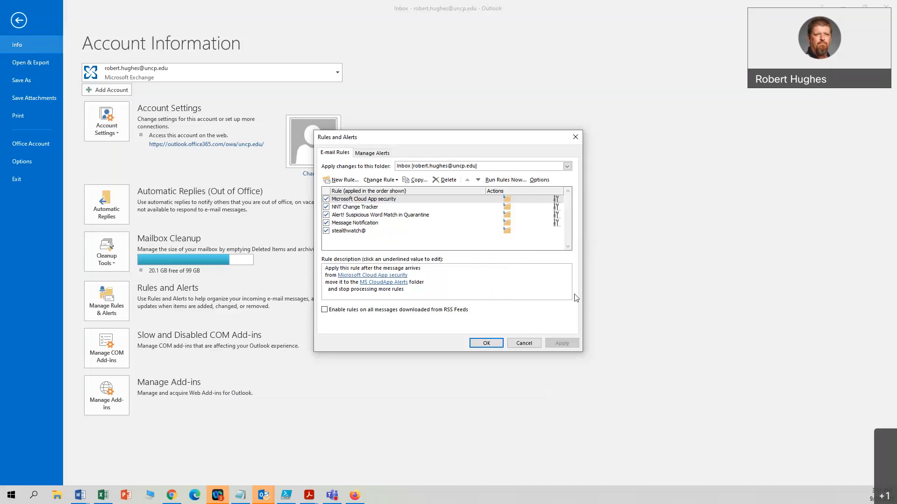
{"action": "mouse_move", "coordinate": [728, 192]}
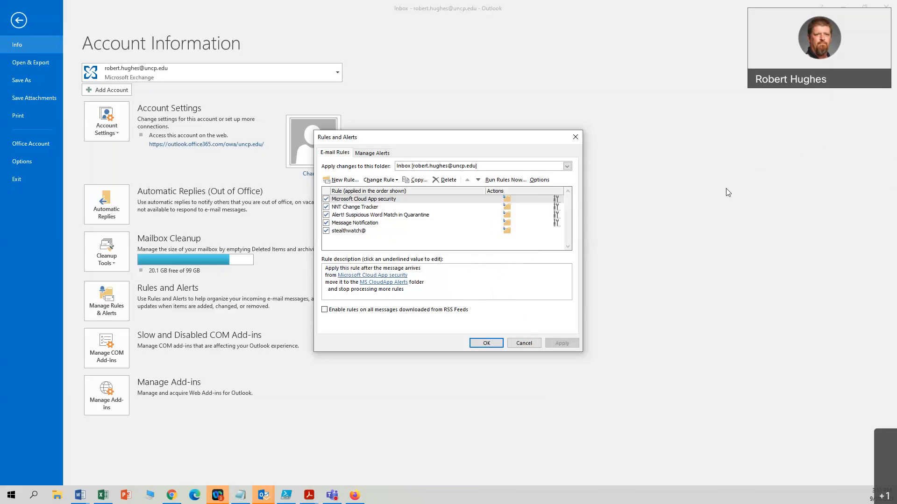
{"action": "mouse_move", "coordinate": [726, 191]}
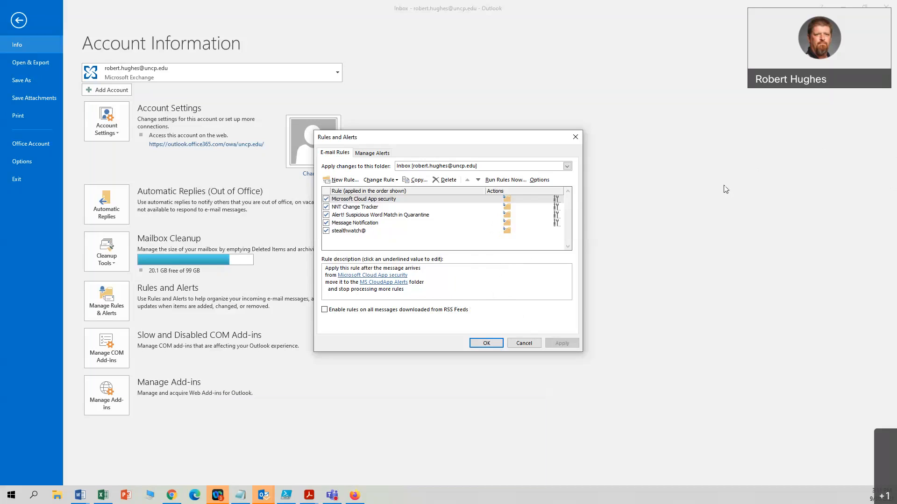
{"action": "mouse_move", "coordinate": [713, 156]}
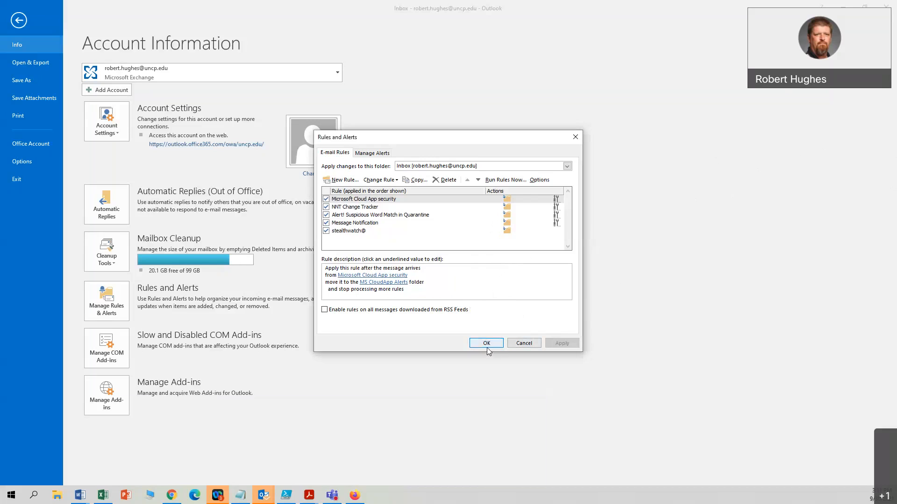
{"action": "left_click", "coordinate": [486, 342]}
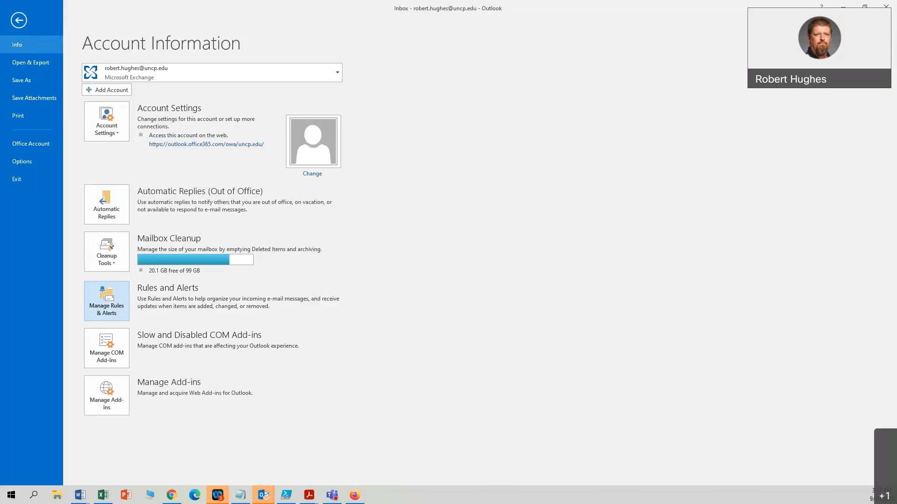
{"action": "mouse_move", "coordinate": [18, 19]}
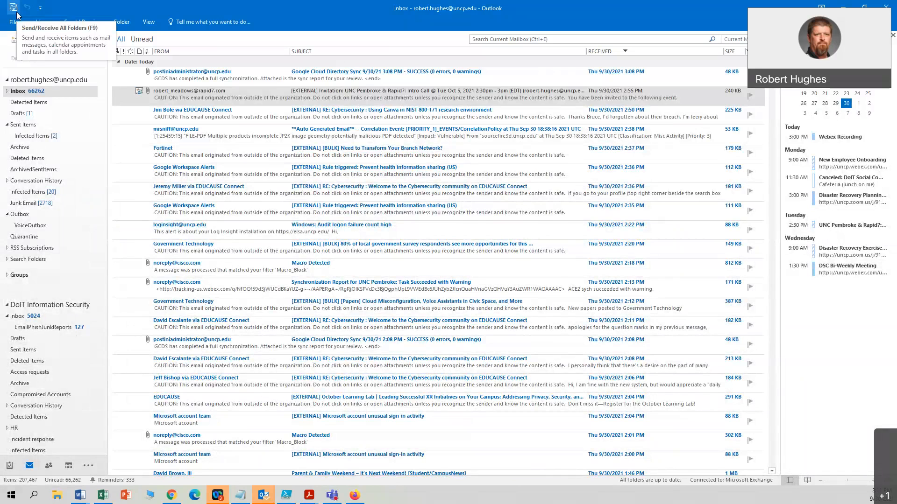
Step: Bring up the Quick Access Toolbar customization menu from the inbox
{"action": "right_click", "coordinate": [13, 6]}
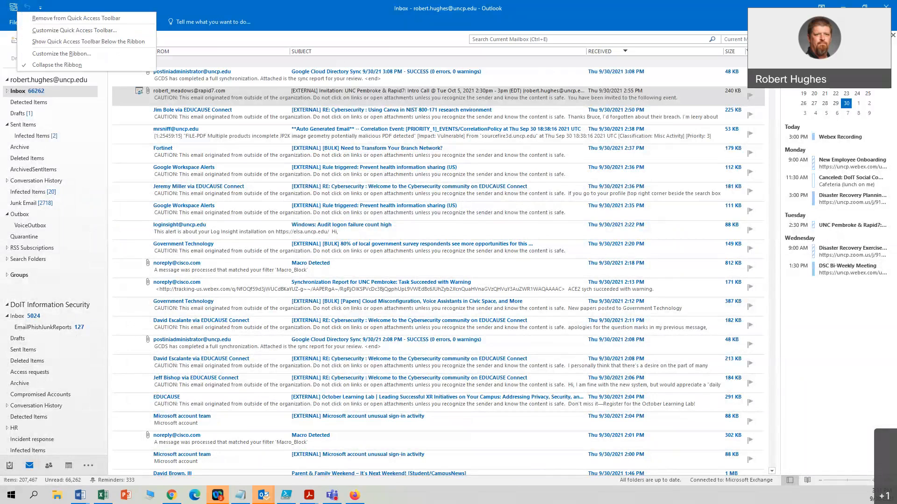